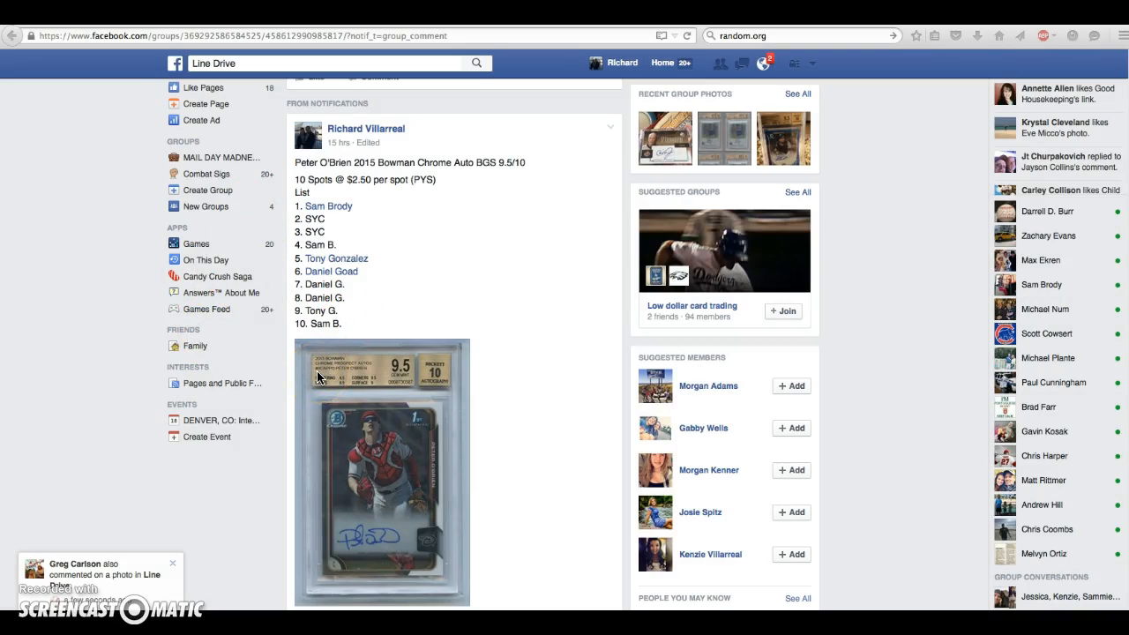
mouse_move(221, 376)
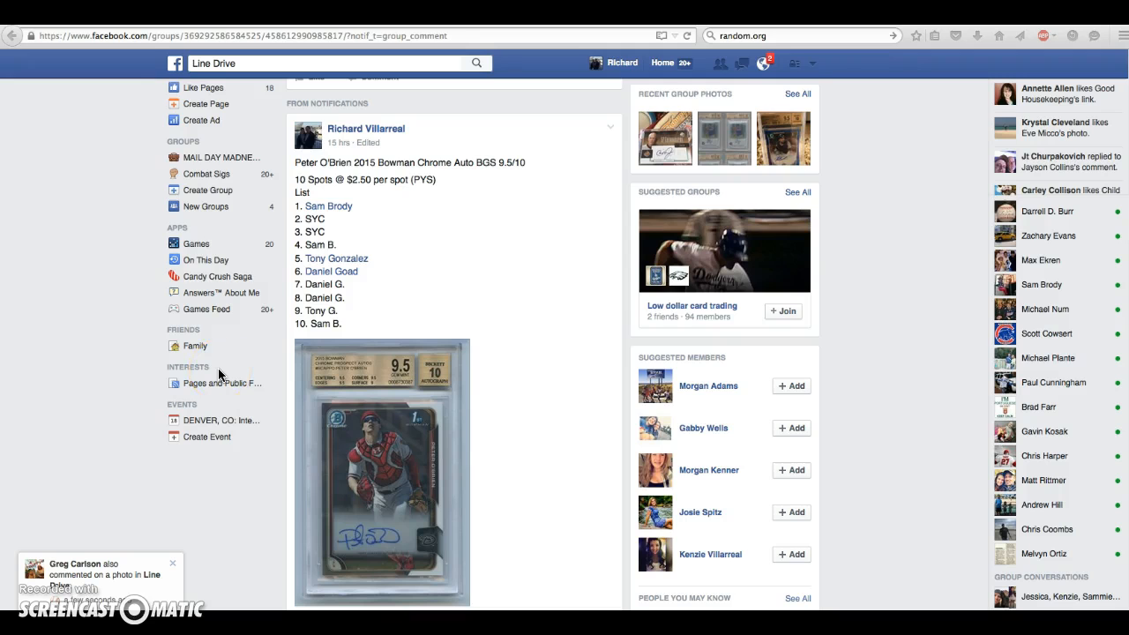
Paste the ten copied break-list spots into the List Randomizer box, one per line
scroll("down", 3)
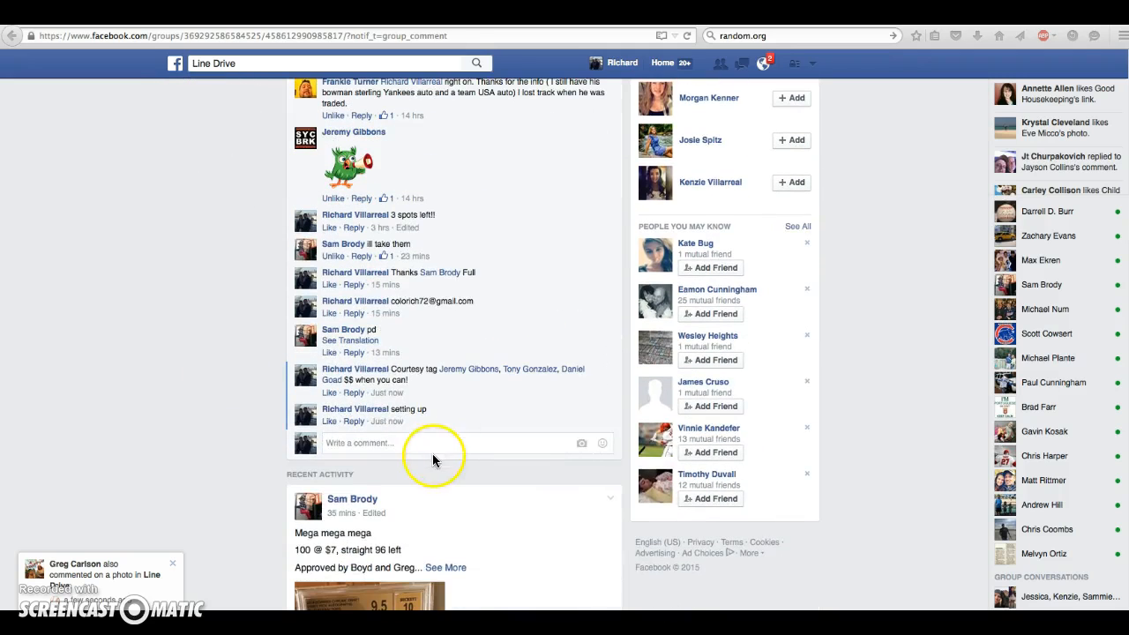
type("live")
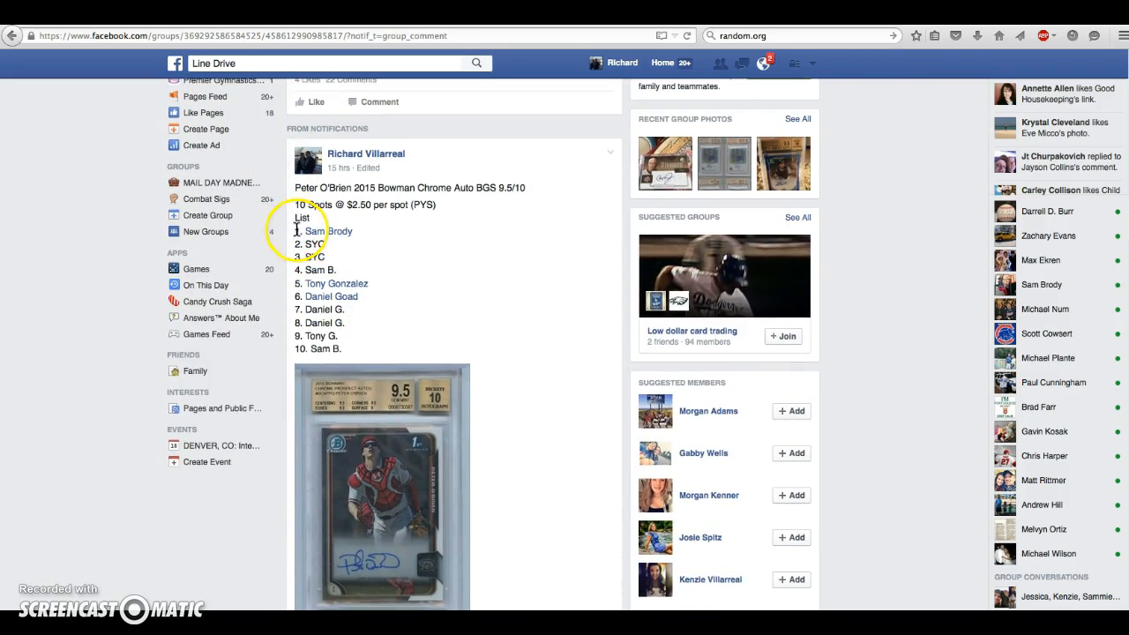
right_click(344, 348)
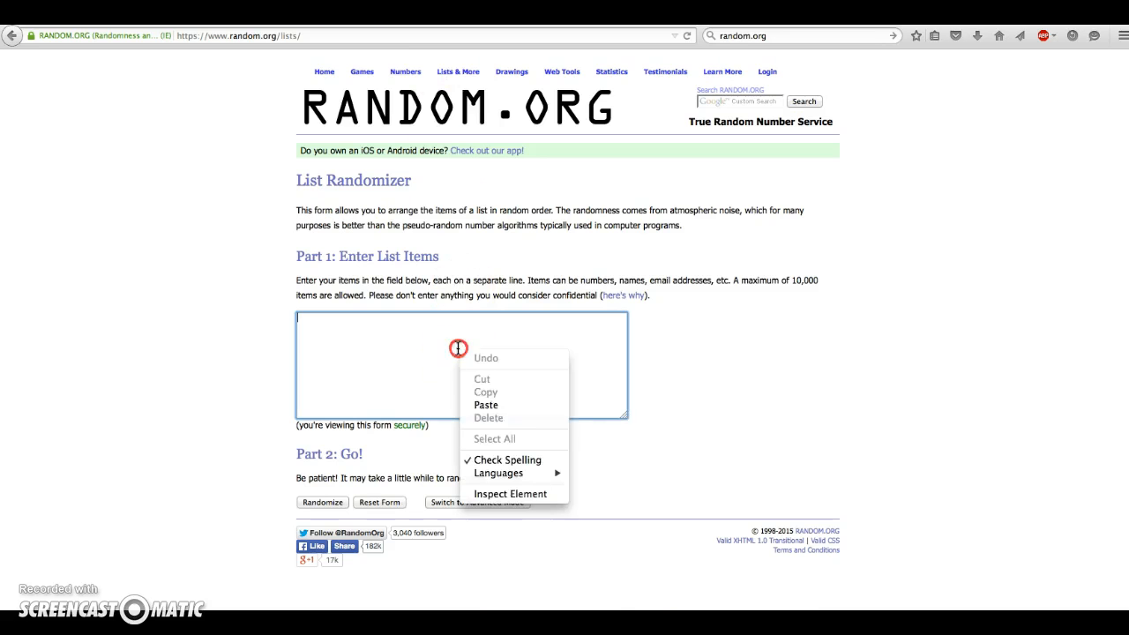
left_click(486, 405)
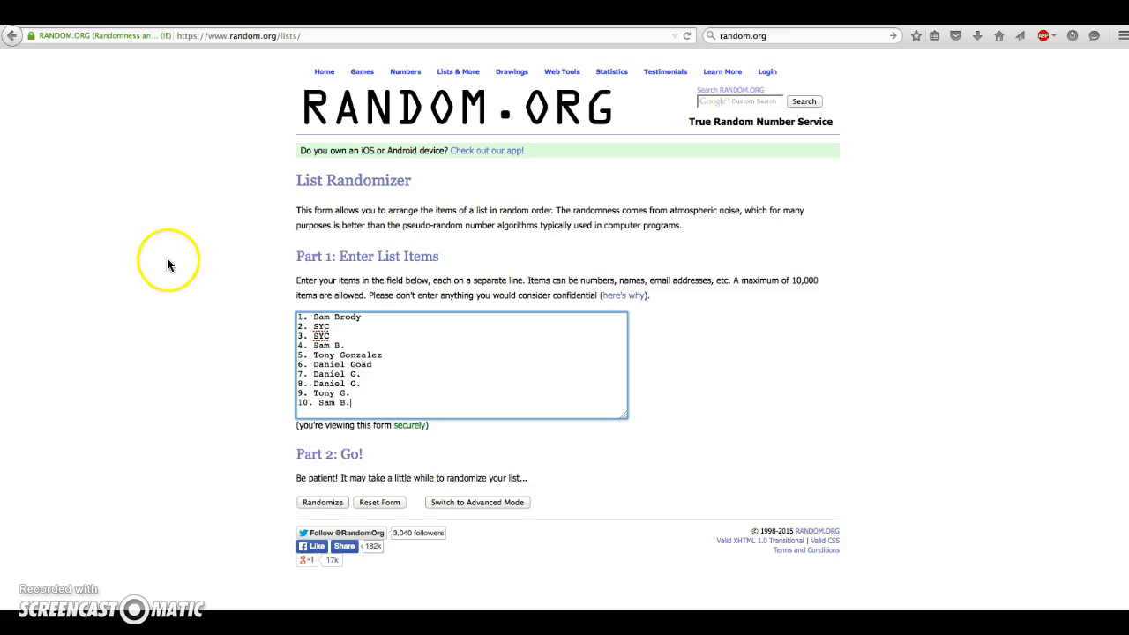
mouse_move(752, 60)
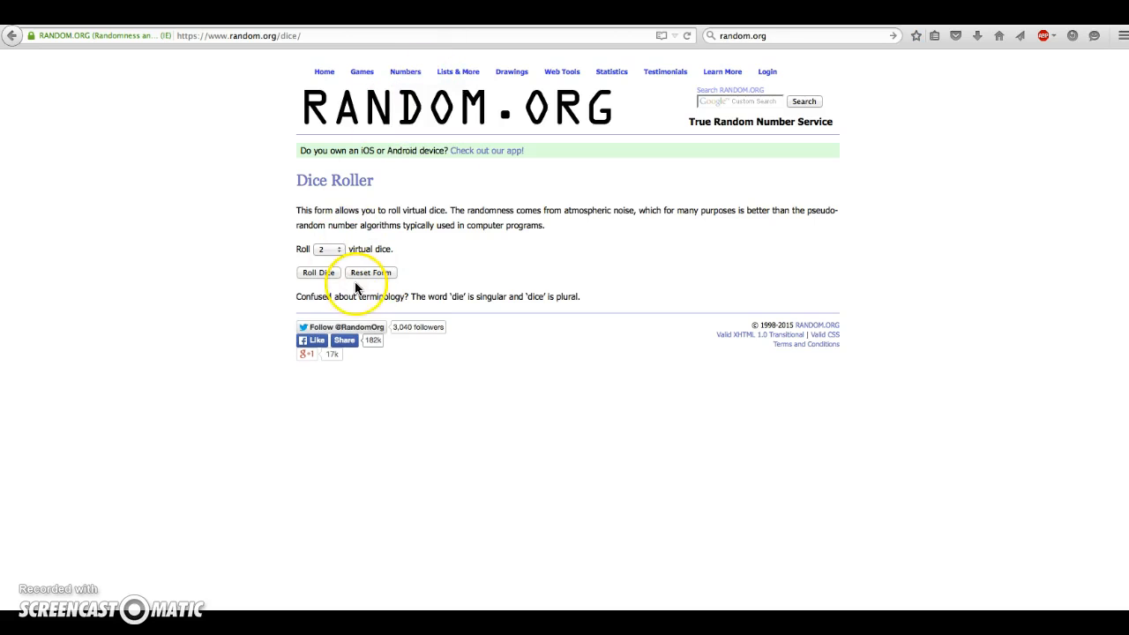
left_click(318, 272)
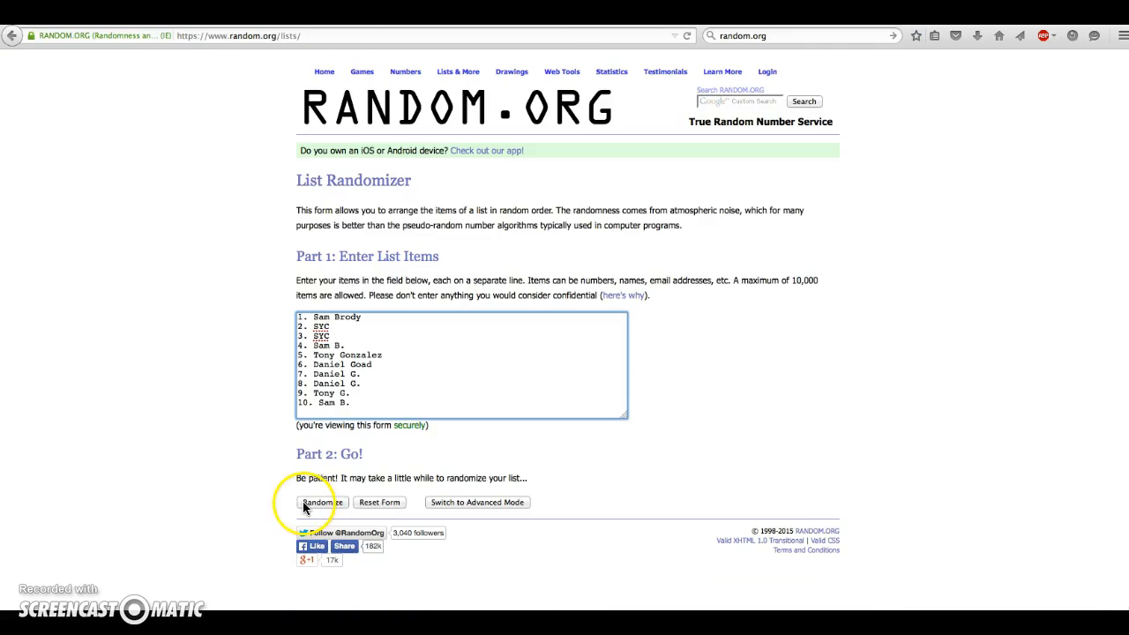
Randomize the ten-item break list, then reshuffle it repeatedly until six shuffles
left_click(320, 502)
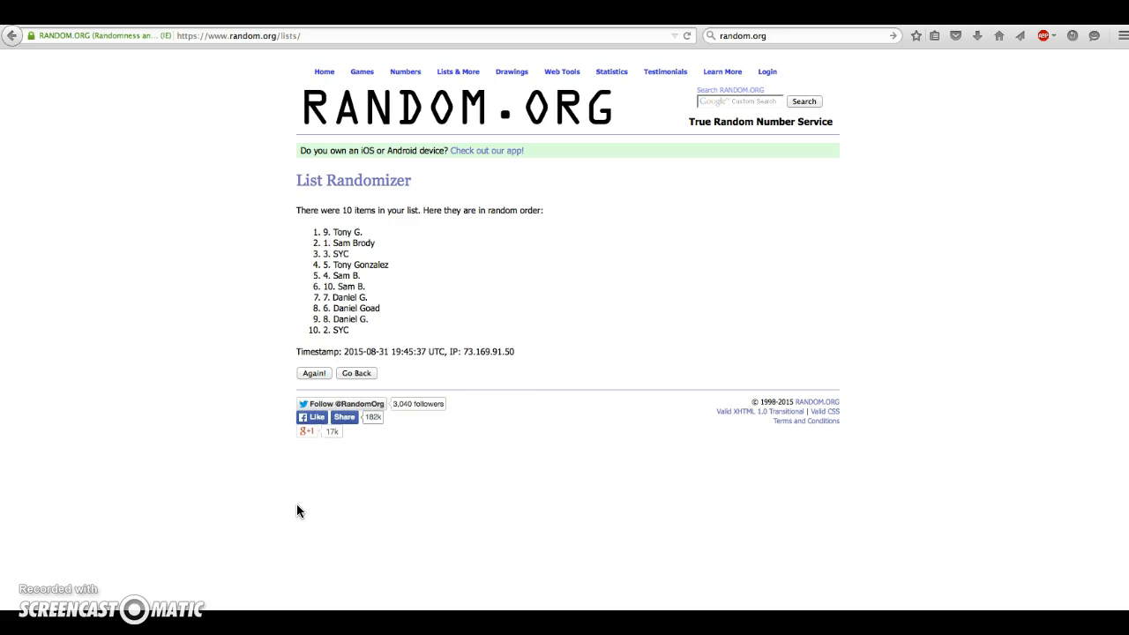
left_click_drag(303, 210, 410, 217)
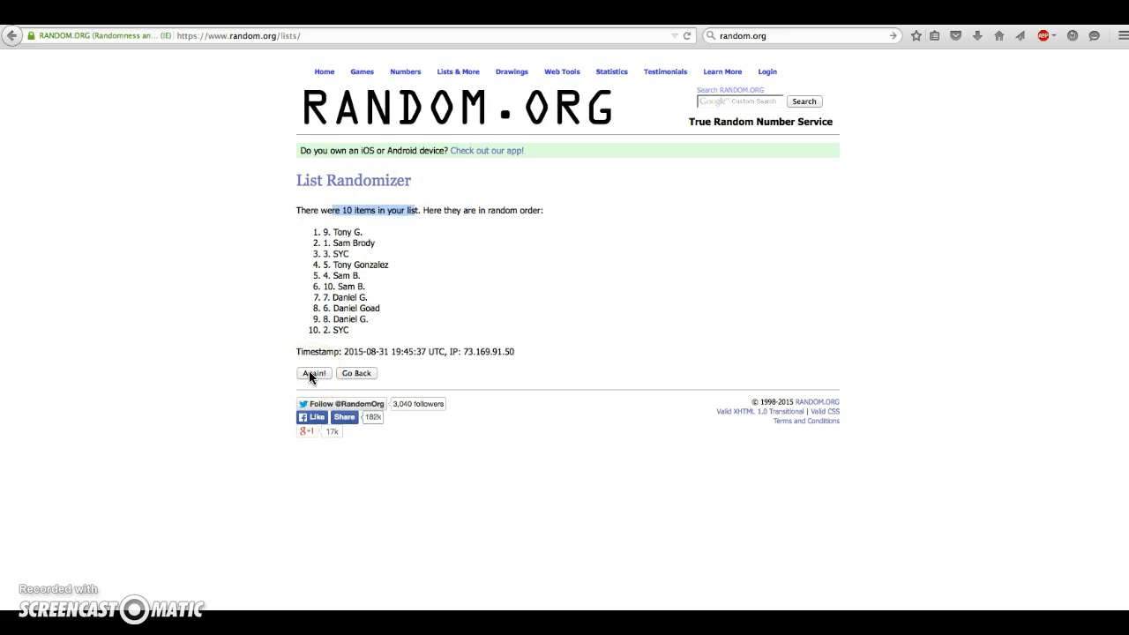
left_click(313, 373)
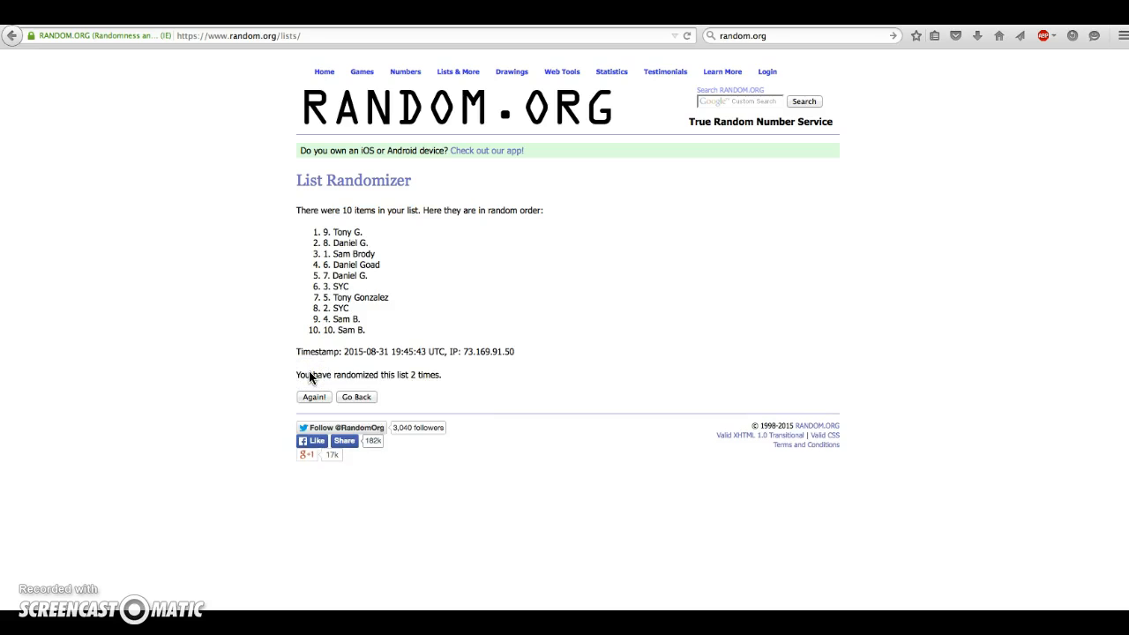
left_click(313, 397)
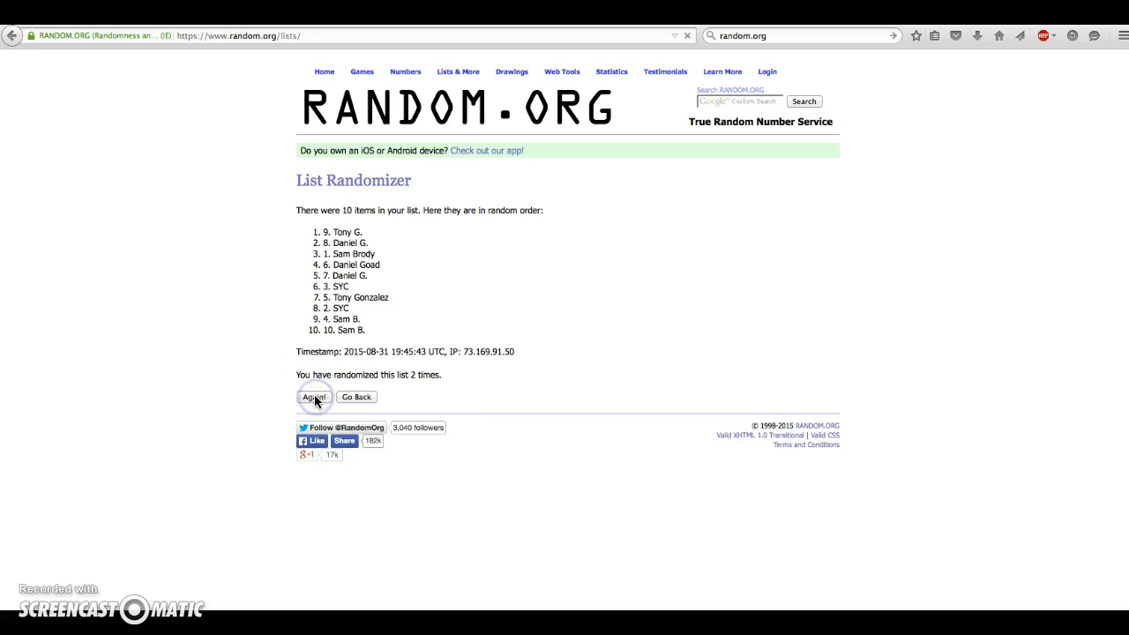
left_click(314, 397)
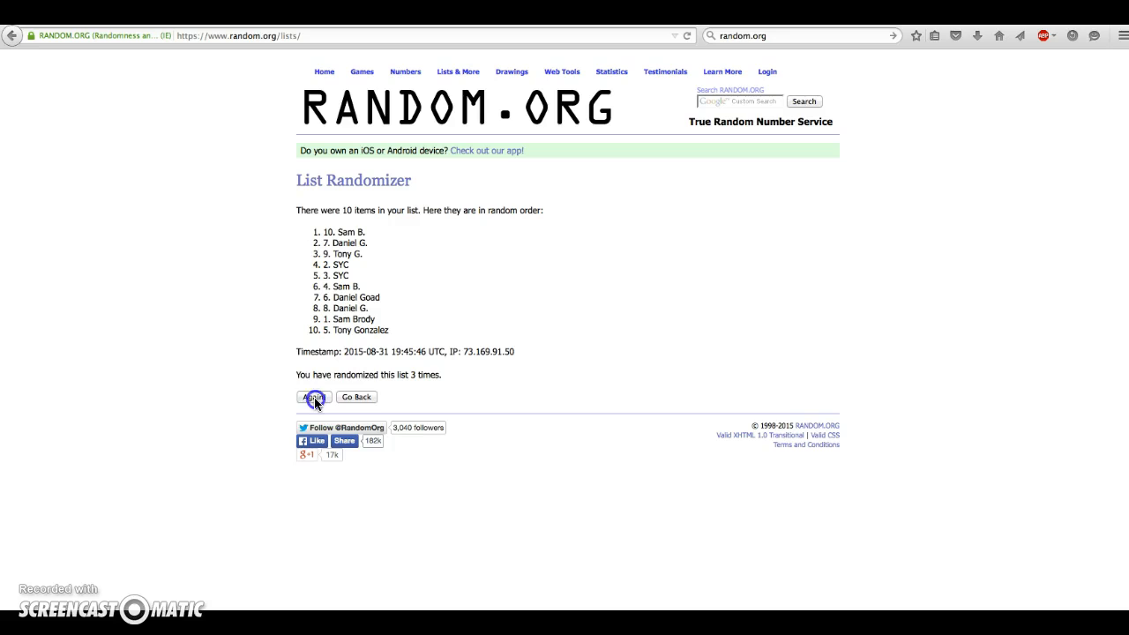
left_click(313, 397)
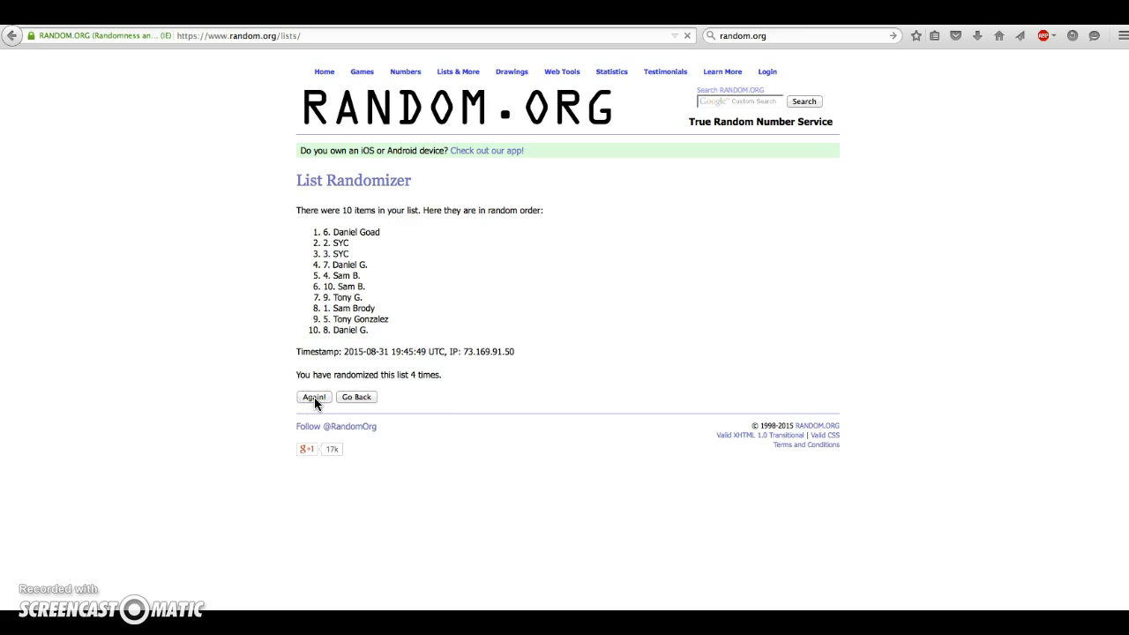
left_click(314, 397)
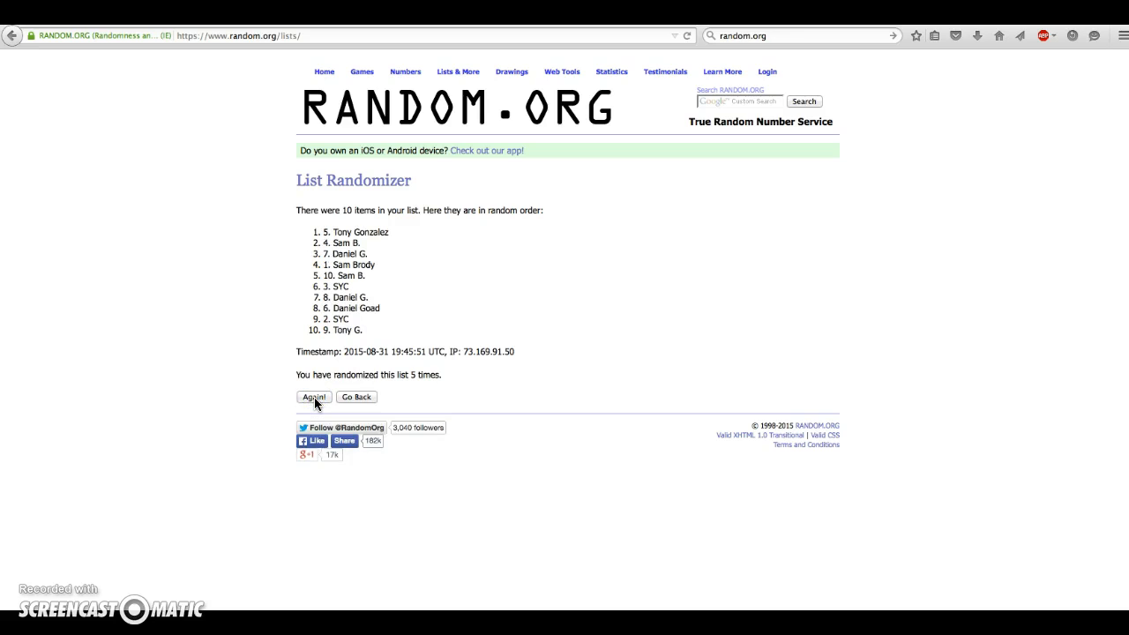
left_click(314, 397)
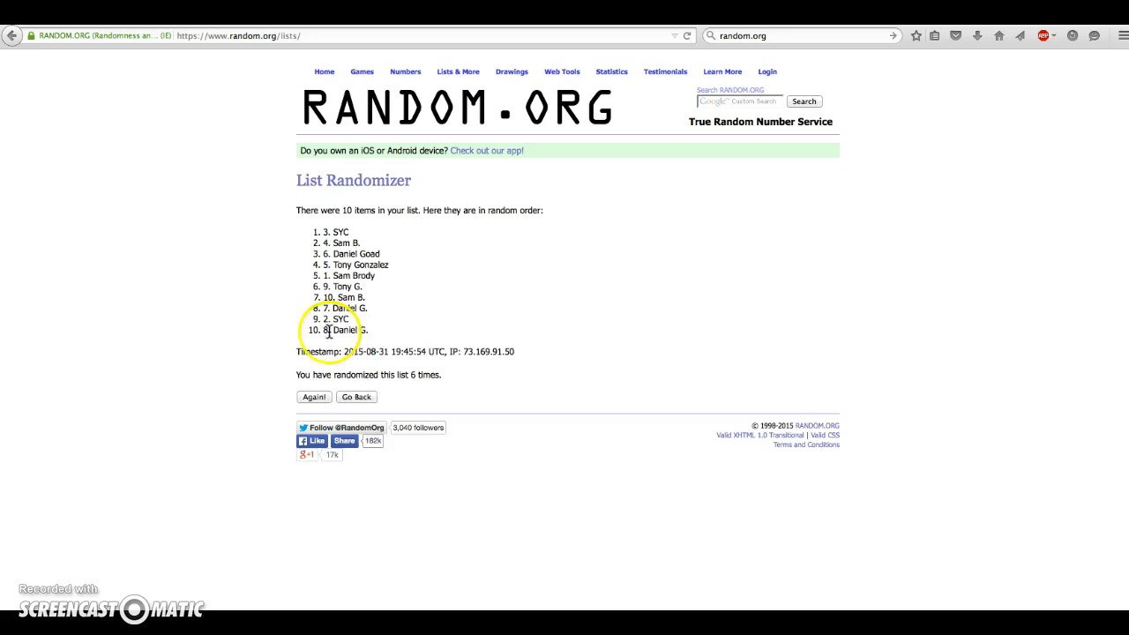
left_click(313, 397)
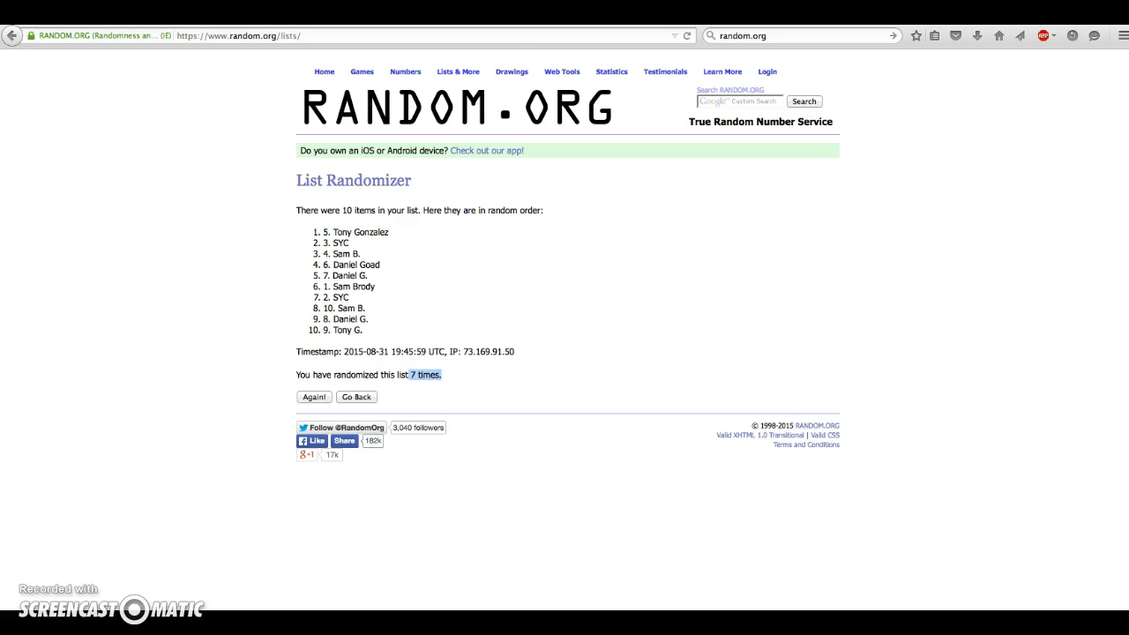
mouse_move(519, 33)
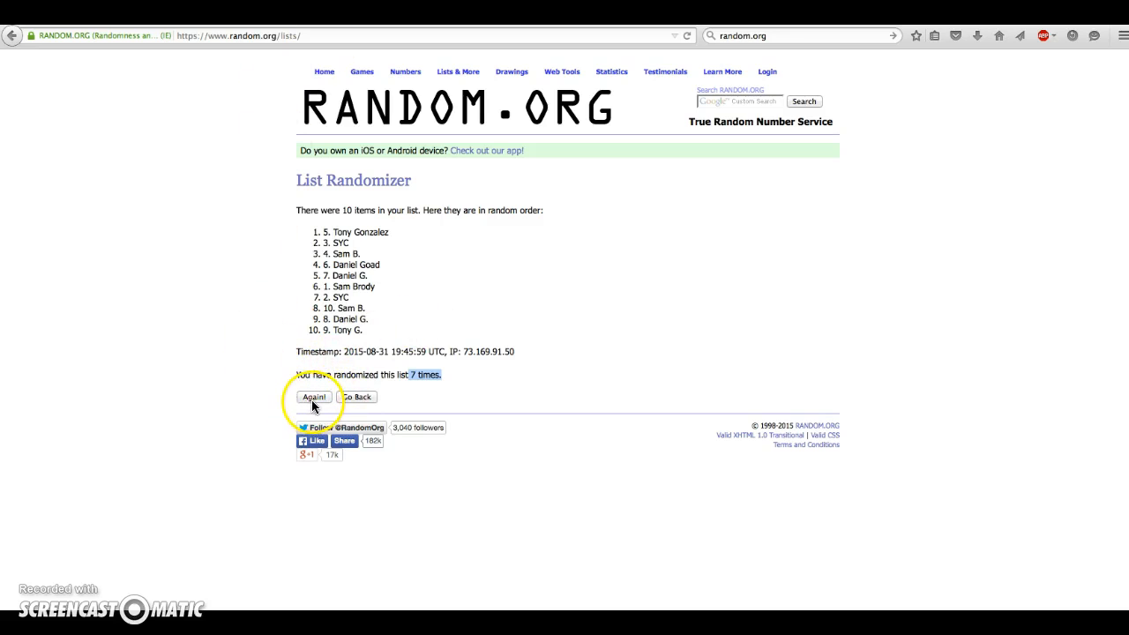
left_click(315, 397)
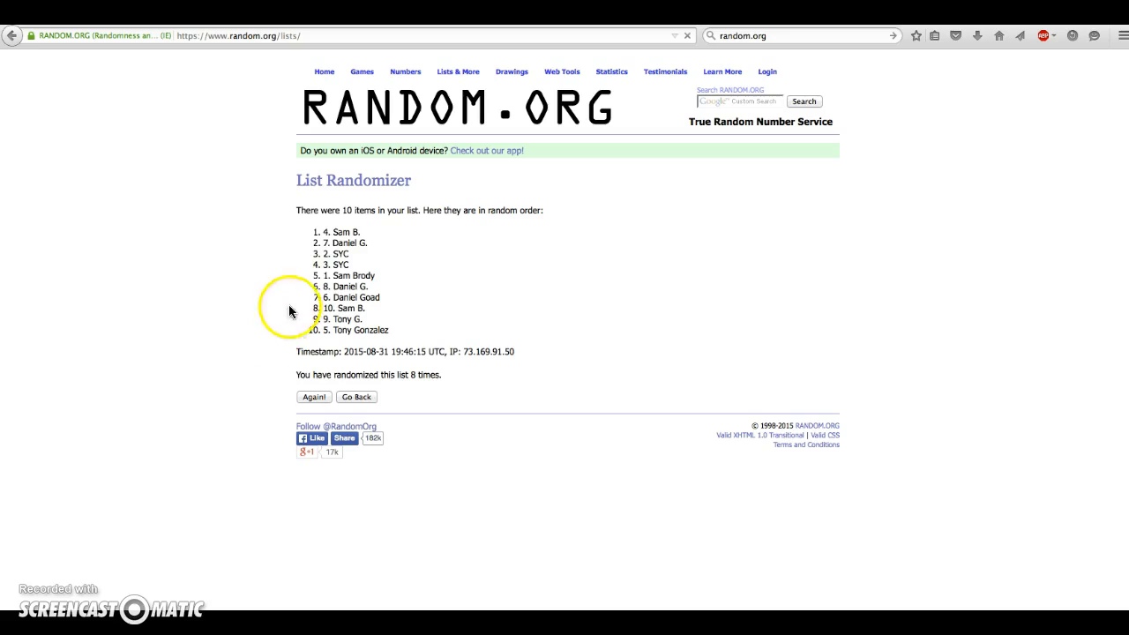